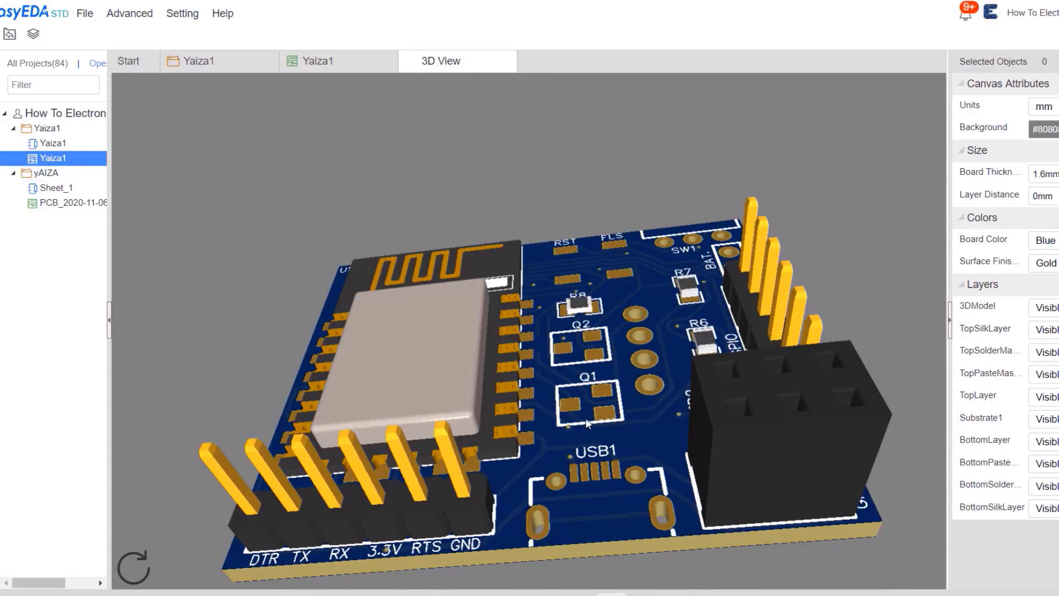
- Inspect the finished ESP8266 board in EasyEDA's 3D View render
{"action": "left_click", "coordinate": [318, 61]}
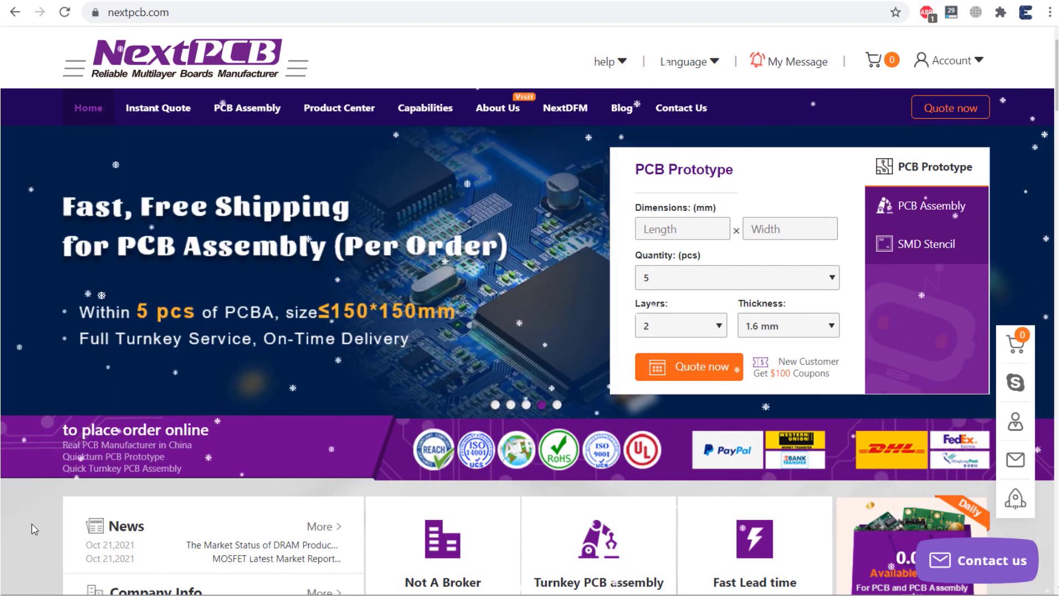
- Upload 'ESP8266 Gerber File.zip' for a NextPCB quote and start account sign-up
{"action": "scroll", "scroll_direction": "down", "scroll_amount": 3}
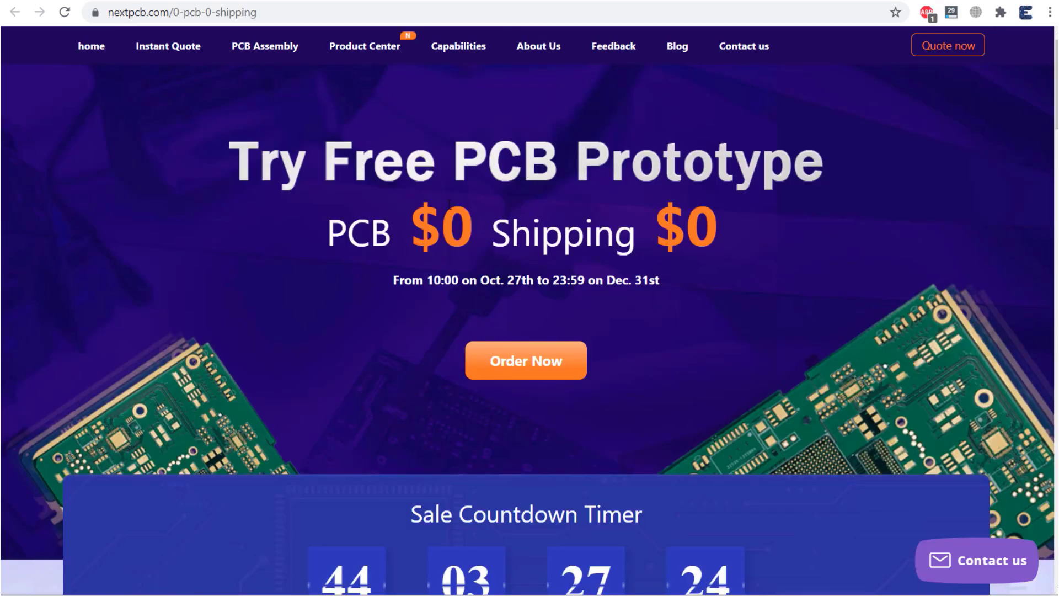
{"action": "scroll", "scroll_direction": "down", "scroll_amount": 3}
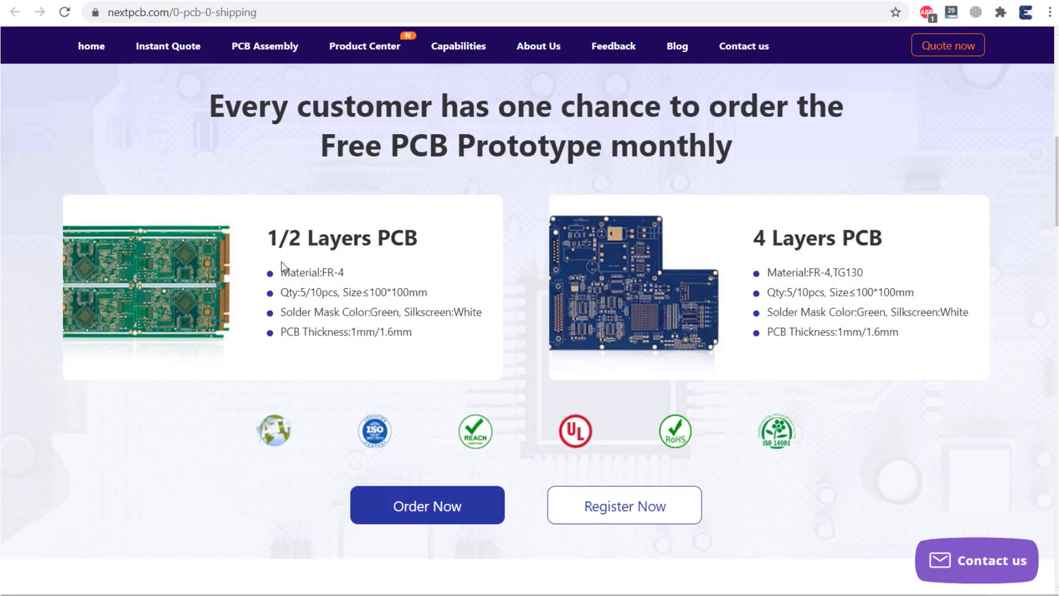
{"action": "mouse_move", "coordinate": [724, 284]}
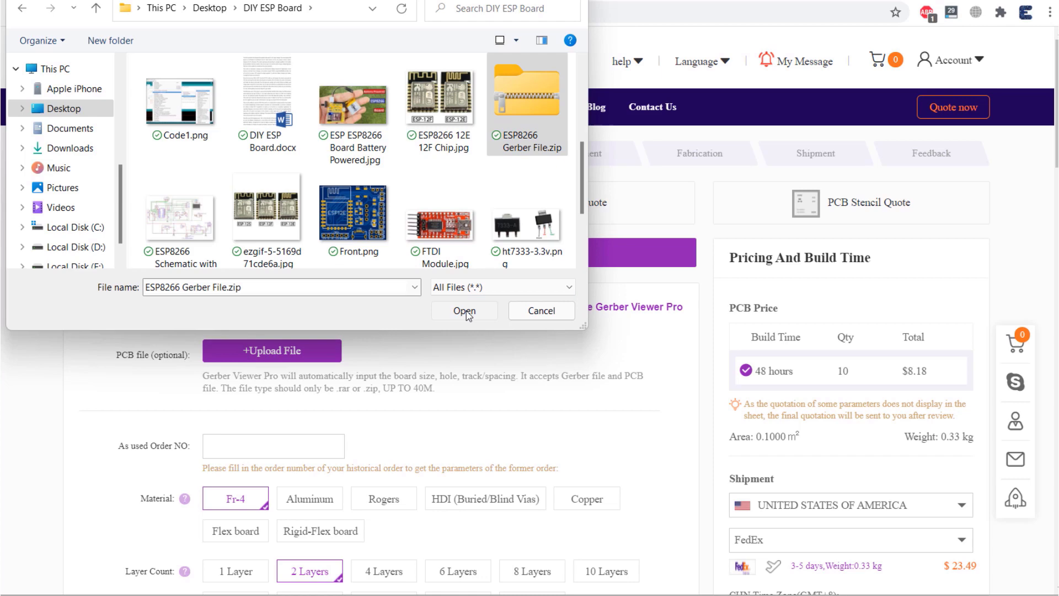
{"action": "left_click", "coordinate": [464, 310]}
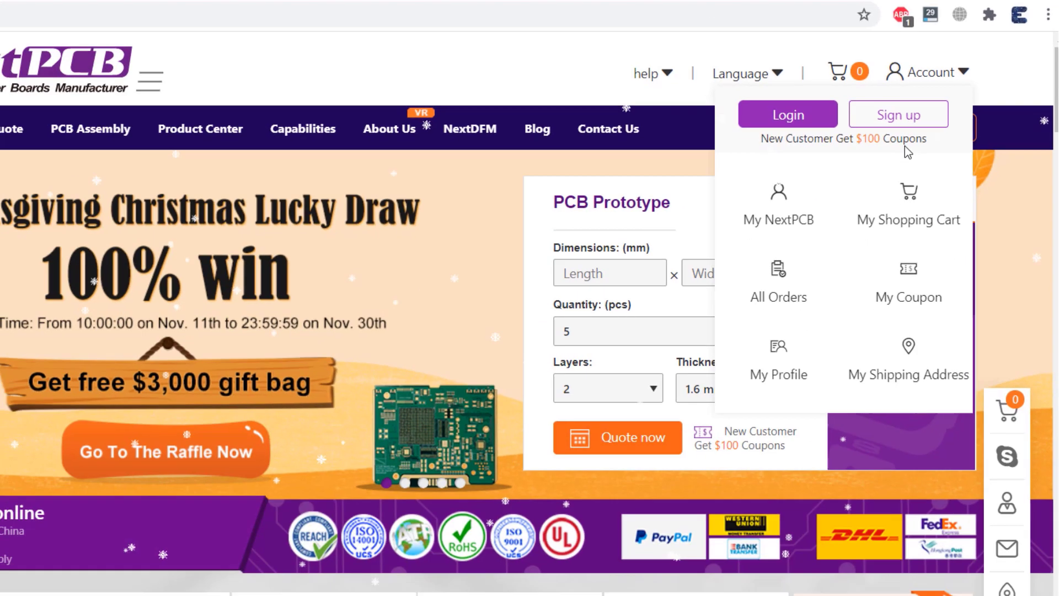
{"action": "left_click", "coordinate": [665, 580]}
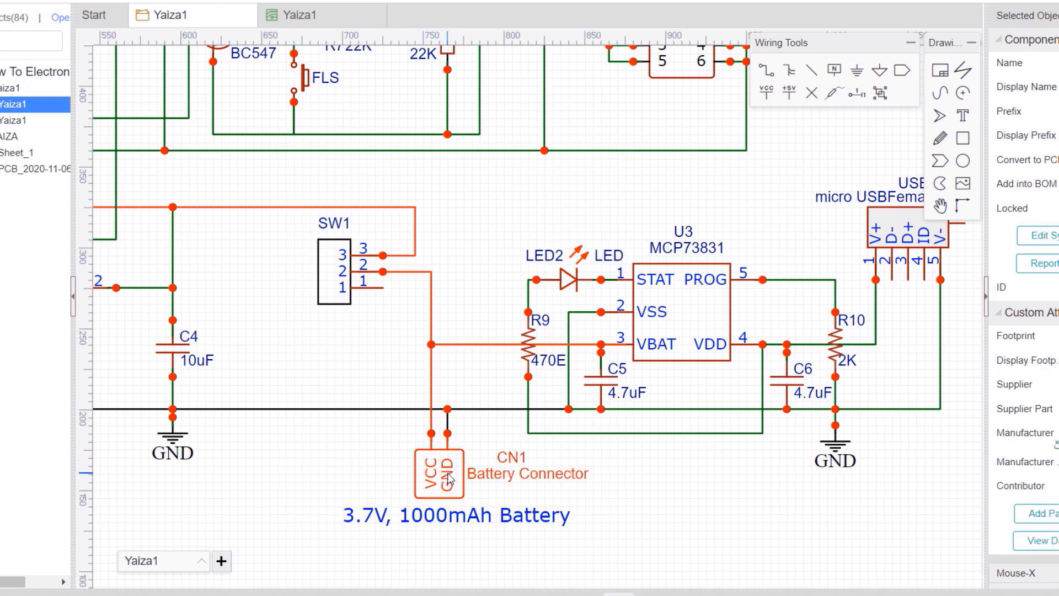
{"action": "mouse_move", "coordinate": [312, 233]}
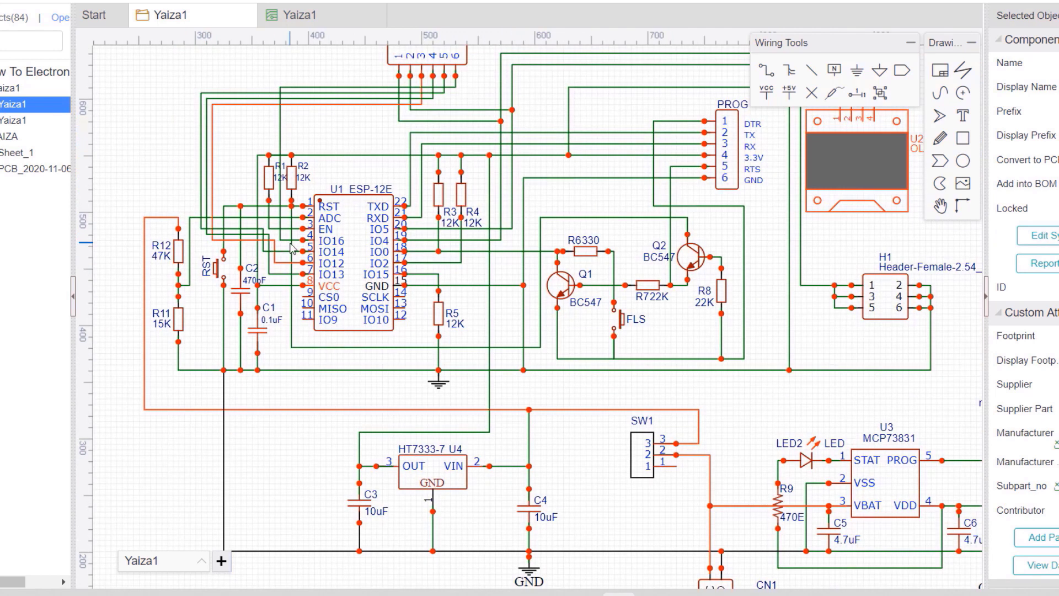
{"action": "scroll", "scroll_direction": "up", "scroll_amount": 3}
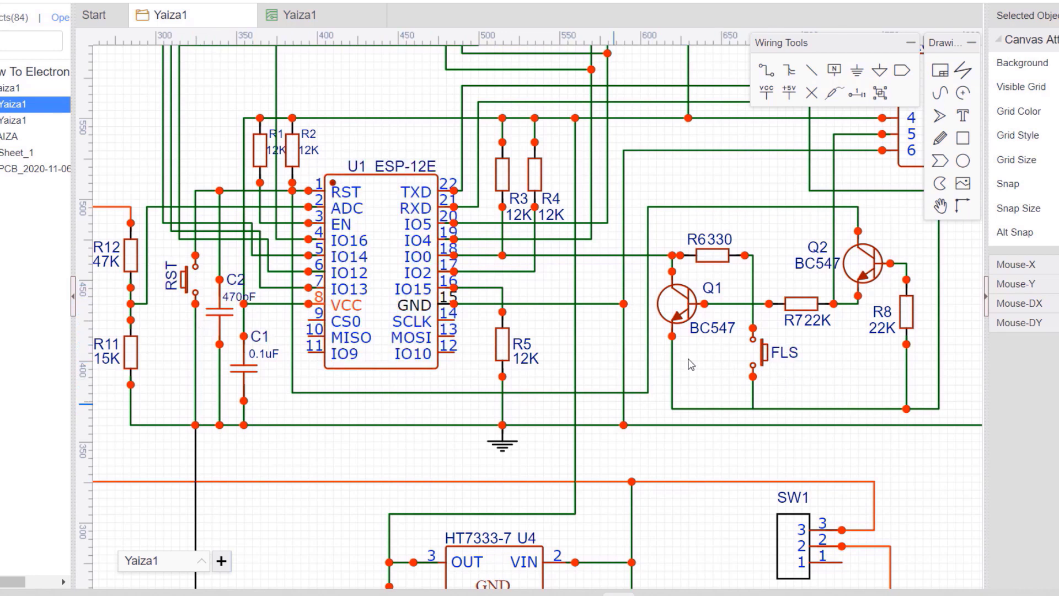
{"action": "left_click", "coordinate": [864, 271]}
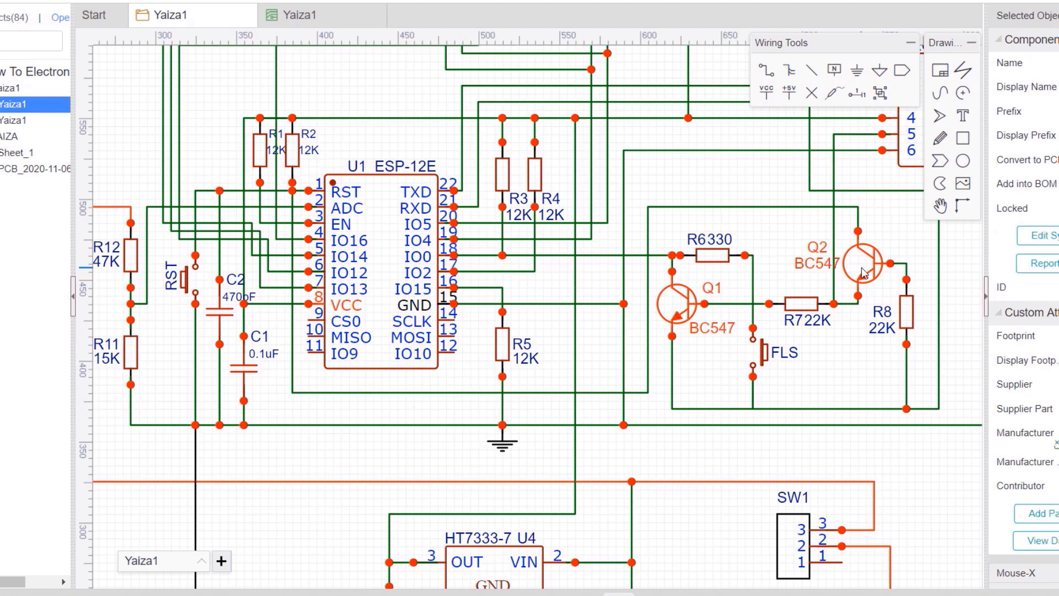
{"action": "mouse_move", "coordinate": [892, 245]}
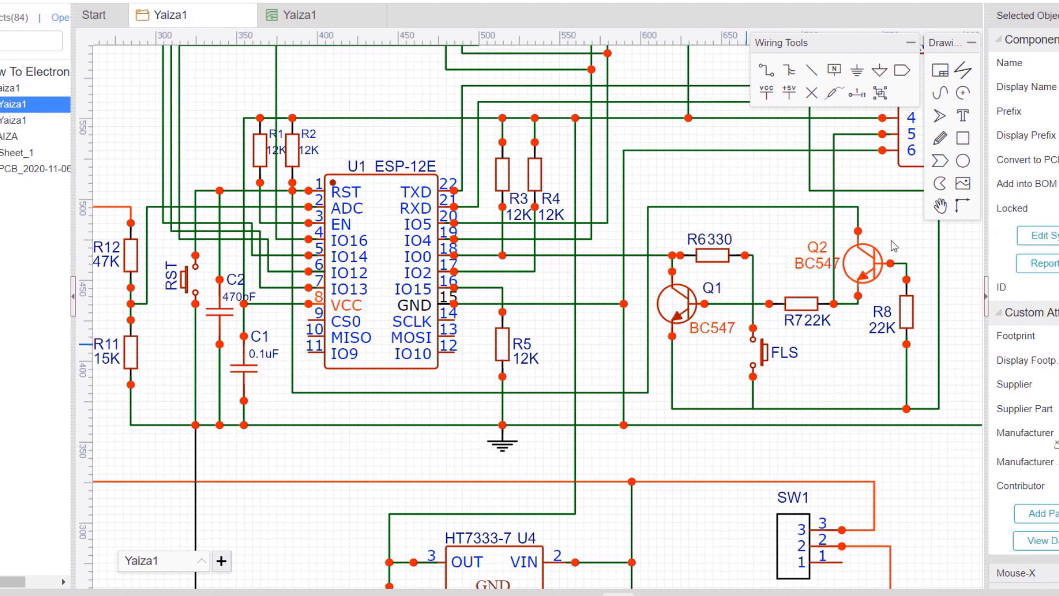
{"action": "scroll", "scroll_direction": "down", "scroll_amount": 3}
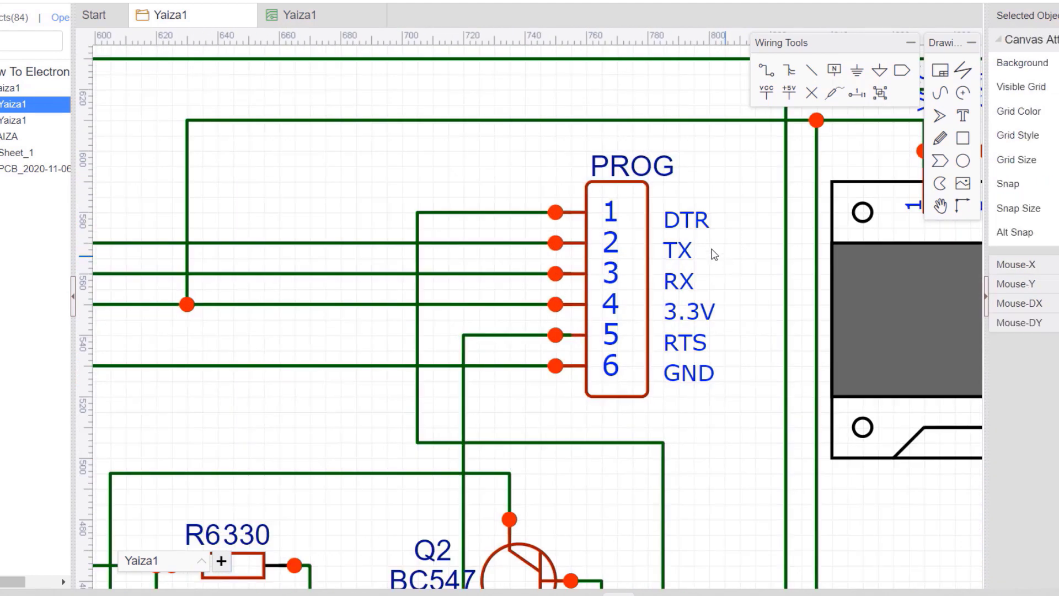
{"action": "left_click", "coordinate": [678, 282]}
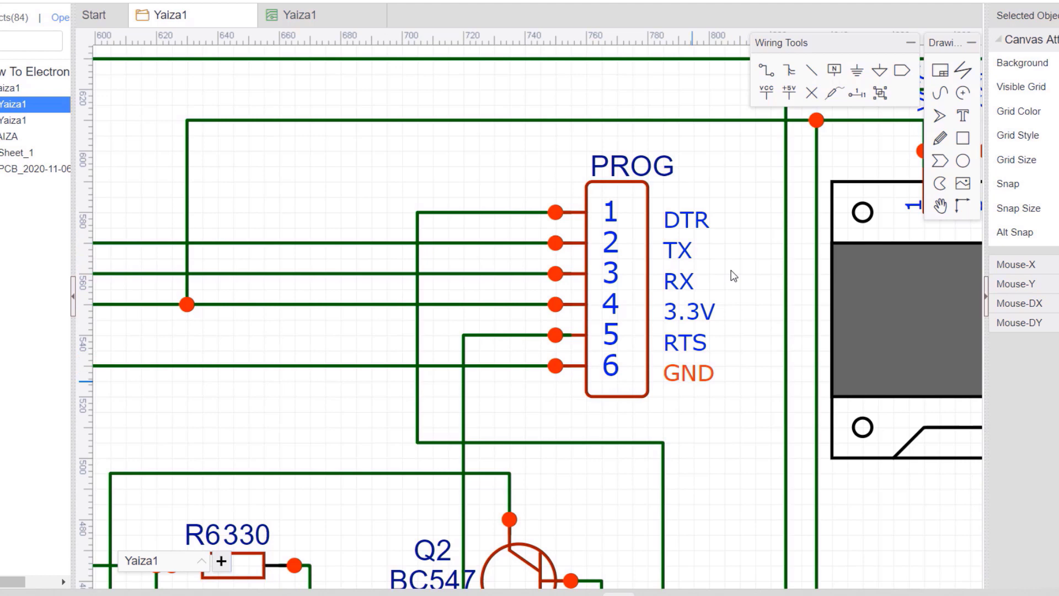
{"action": "scroll", "scroll_direction": "down", "scroll_amount": 3}
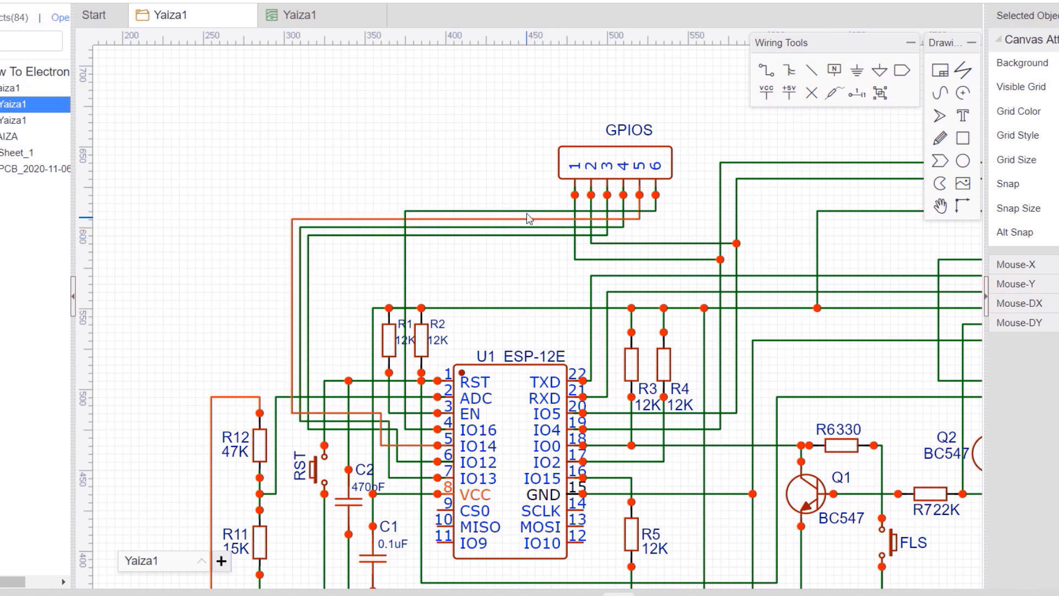
{"action": "left_click", "coordinate": [529, 210]}
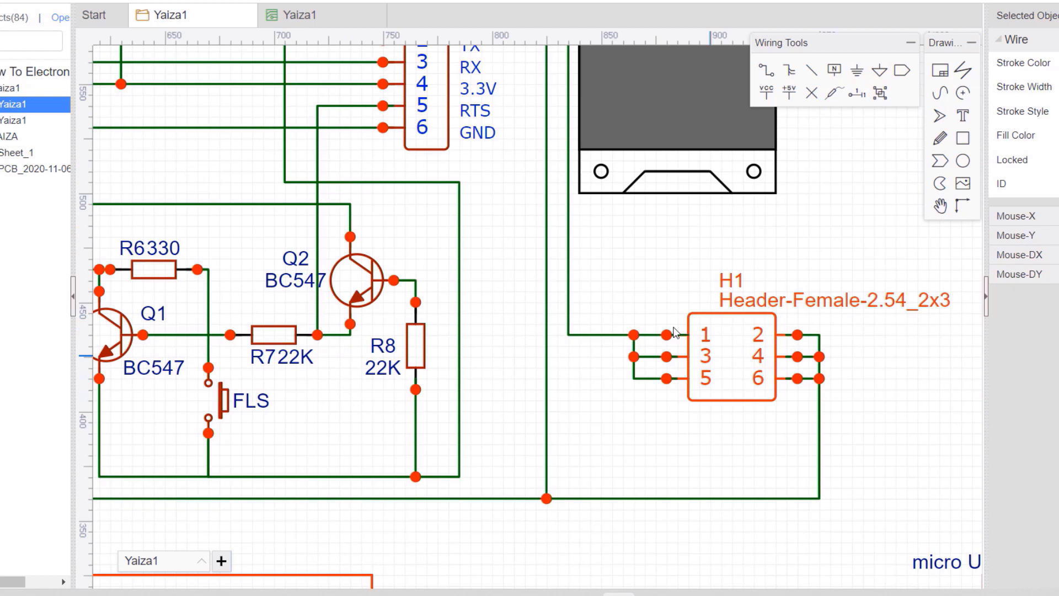
{"action": "scroll", "scroll_direction": "down", "scroll_amount": 3}
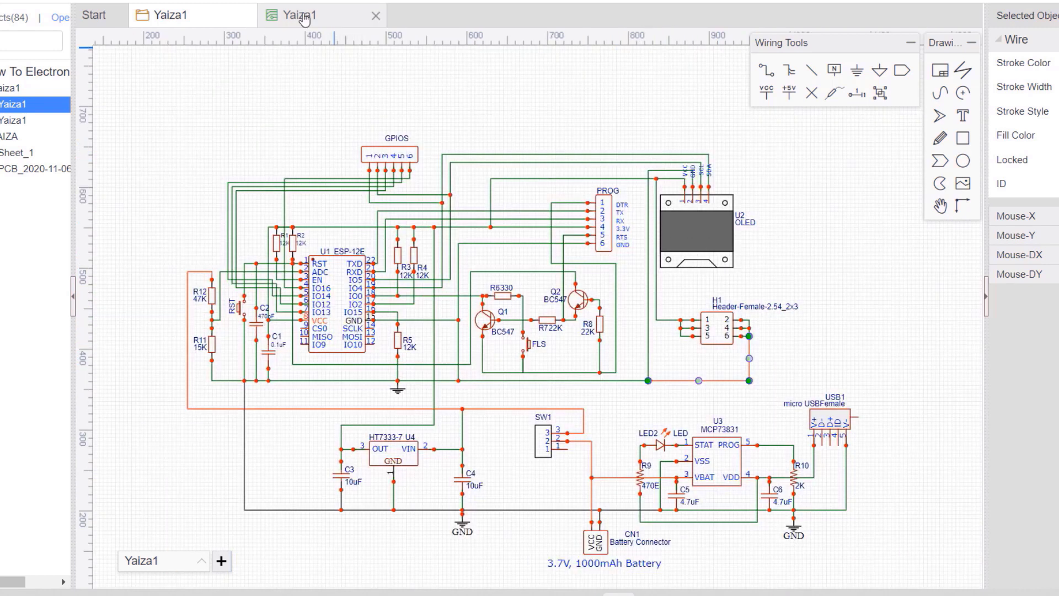
- Switch to the PCB layout document and render the routed board in 3D
{"action": "left_click", "coordinate": [301, 15]}
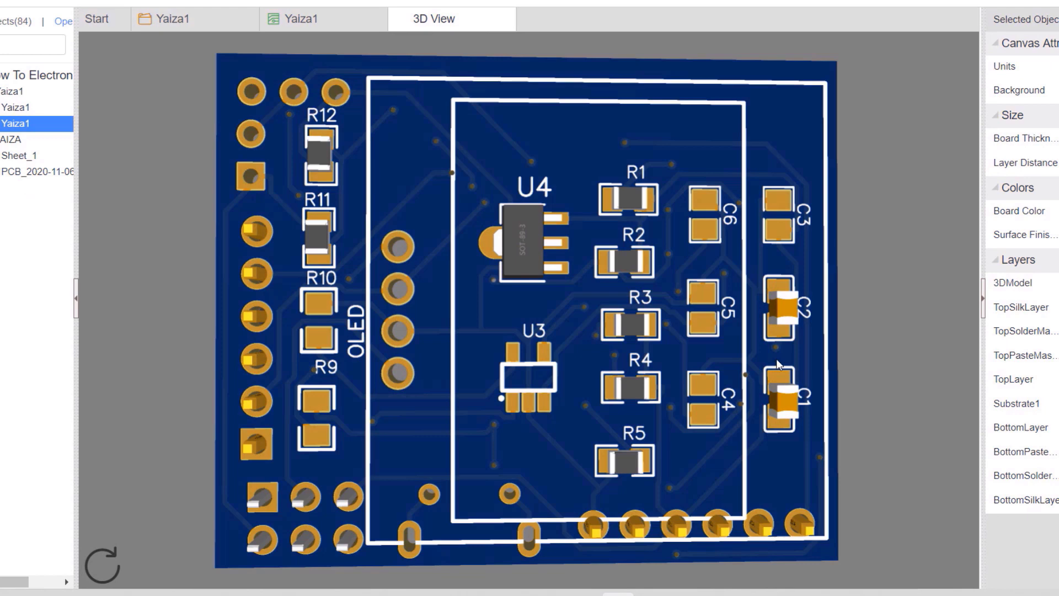
{"action": "mouse_move", "coordinate": [940, 374]}
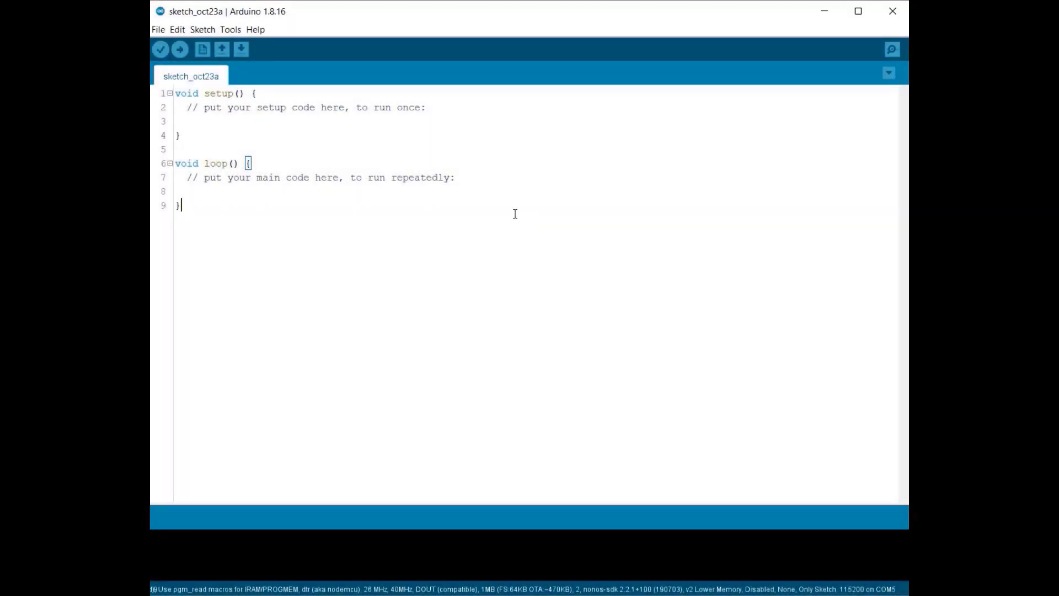
- Set the board to Generic ESP8266 Module and the upload port to COM5
{"action": "left_click", "coordinate": [230, 30]}
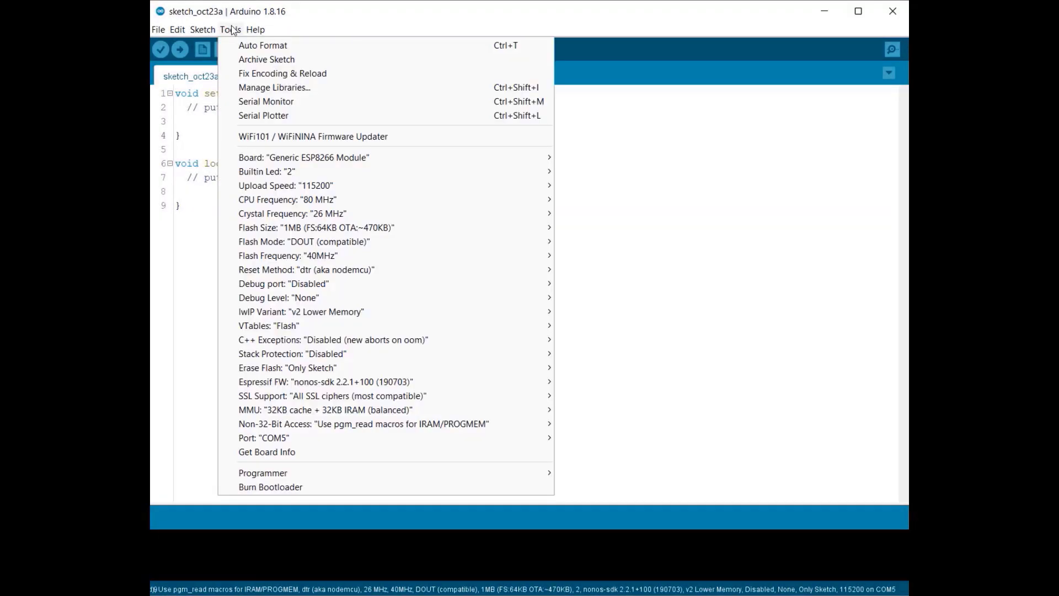
{"action": "mouse_move", "coordinate": [304, 157]}
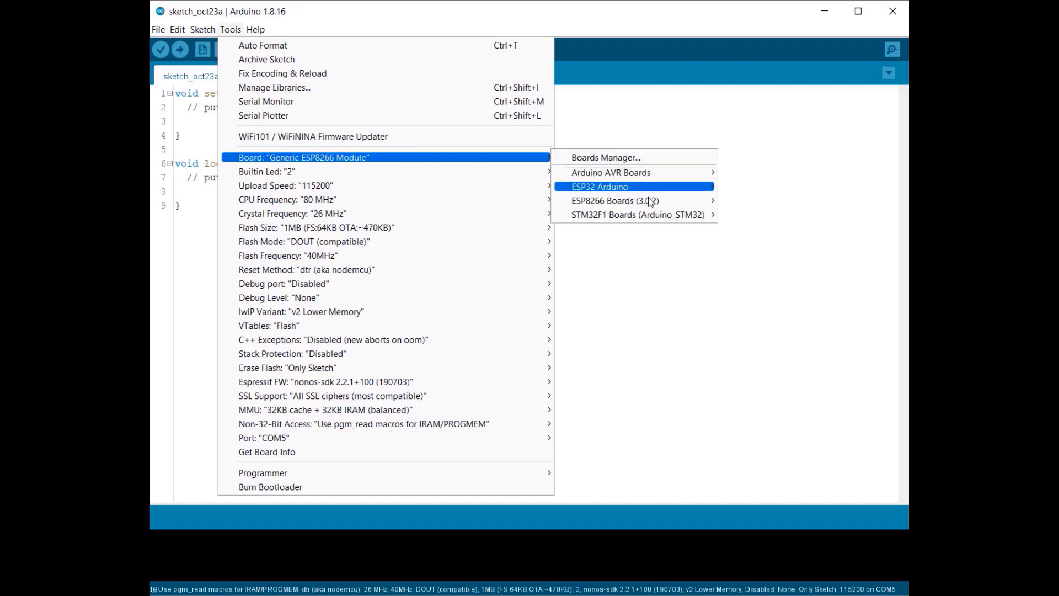
{"action": "mouse_move", "coordinate": [230, 33]}
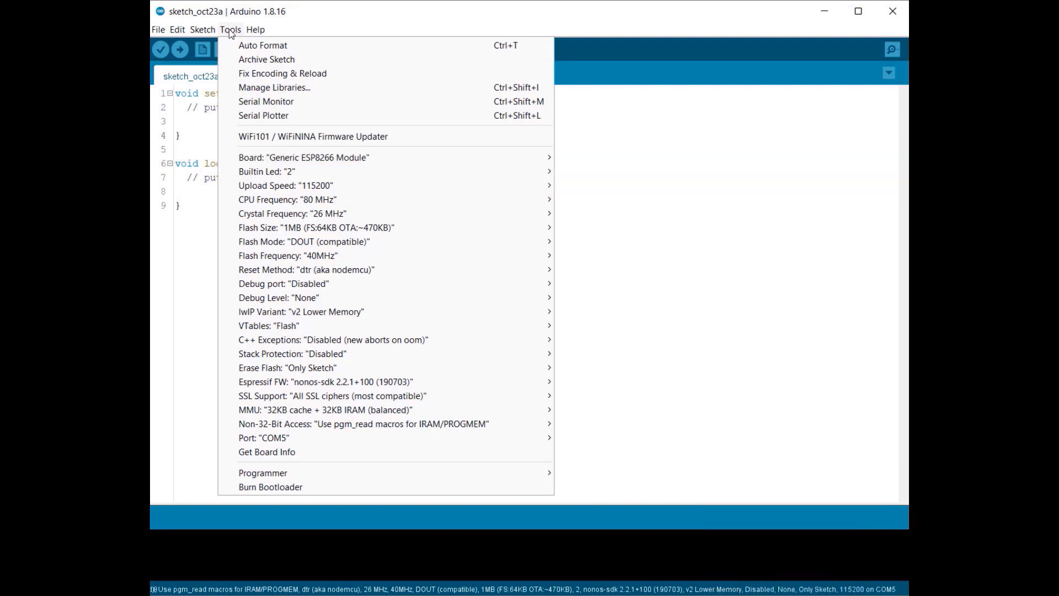
{"action": "mouse_move", "coordinate": [344, 409]}
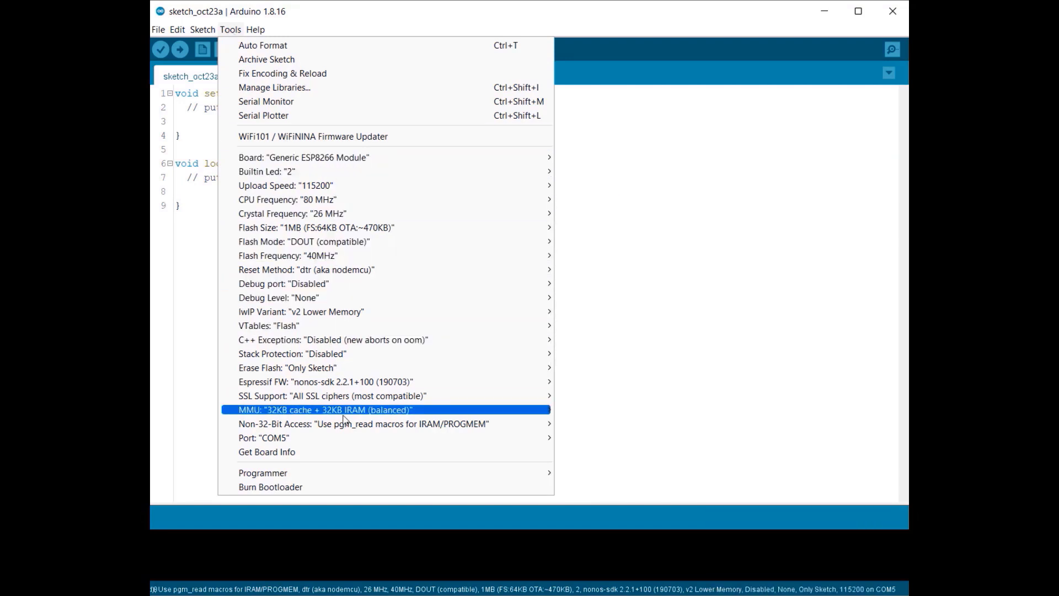
{"action": "left_click", "coordinate": [260, 437]}
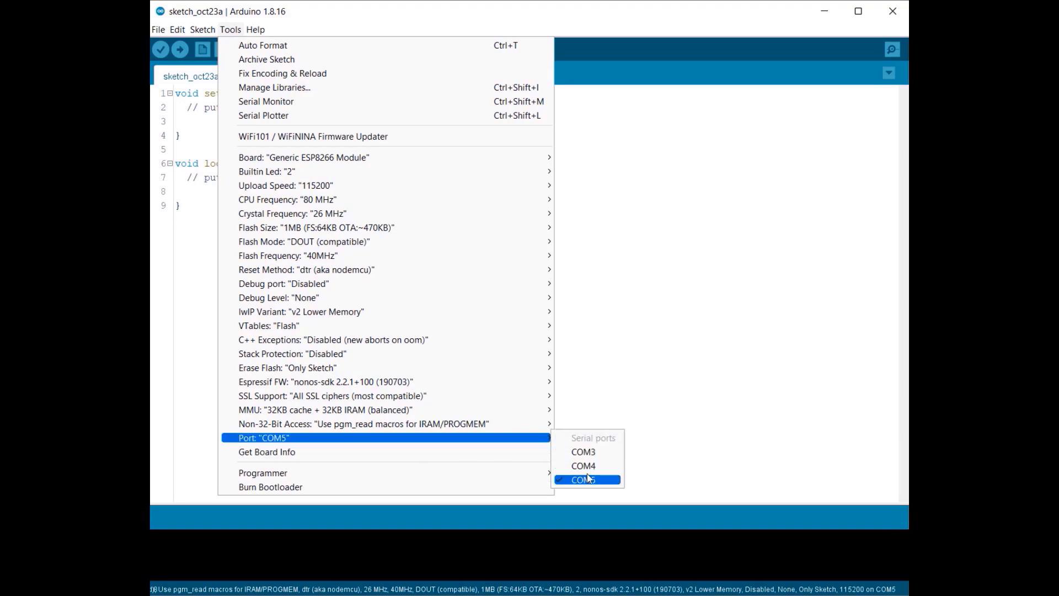
{"action": "left_click", "coordinate": [156, 29]}
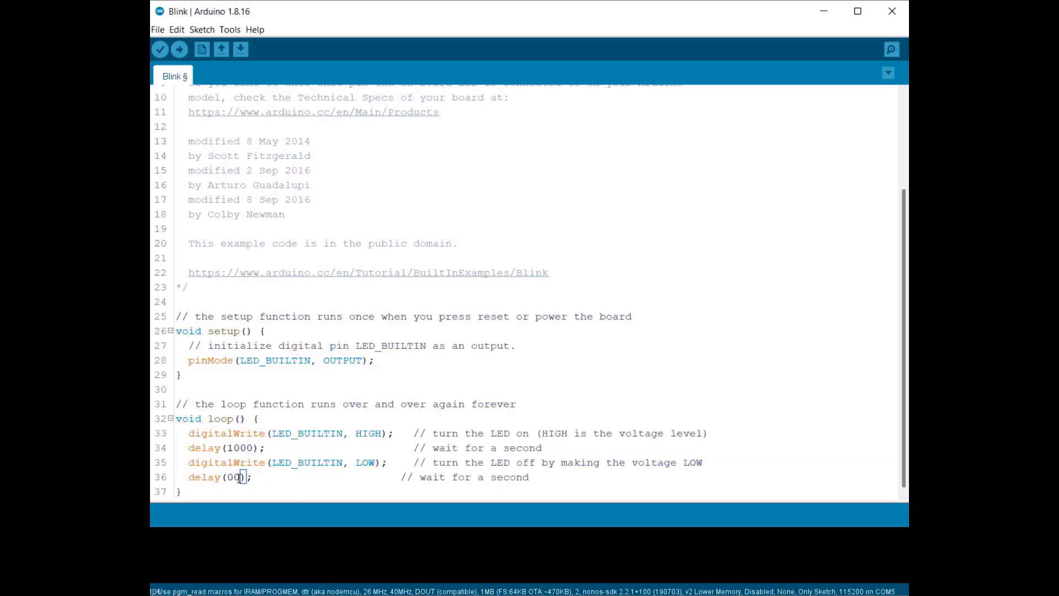
- Edit Blink's second delay value, then upload the battery-percentage monitor sketch
{"action": "left_click", "coordinate": [178, 49]}
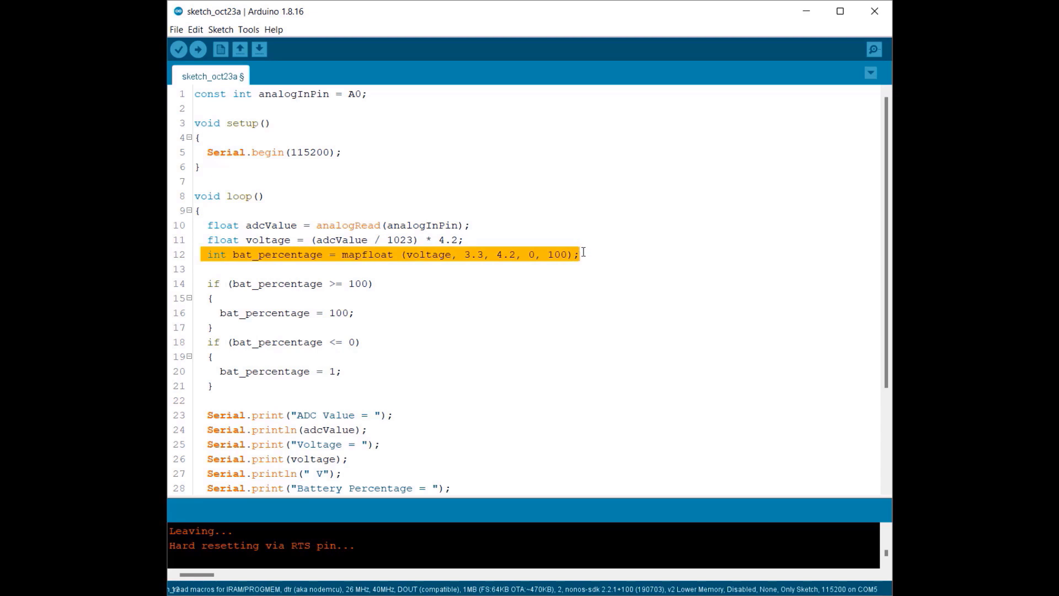
- Review mapfloat's voltage argument, then replace the code with the DHT11 web-server sketch
{"action": "left_click", "coordinate": [456, 254]}
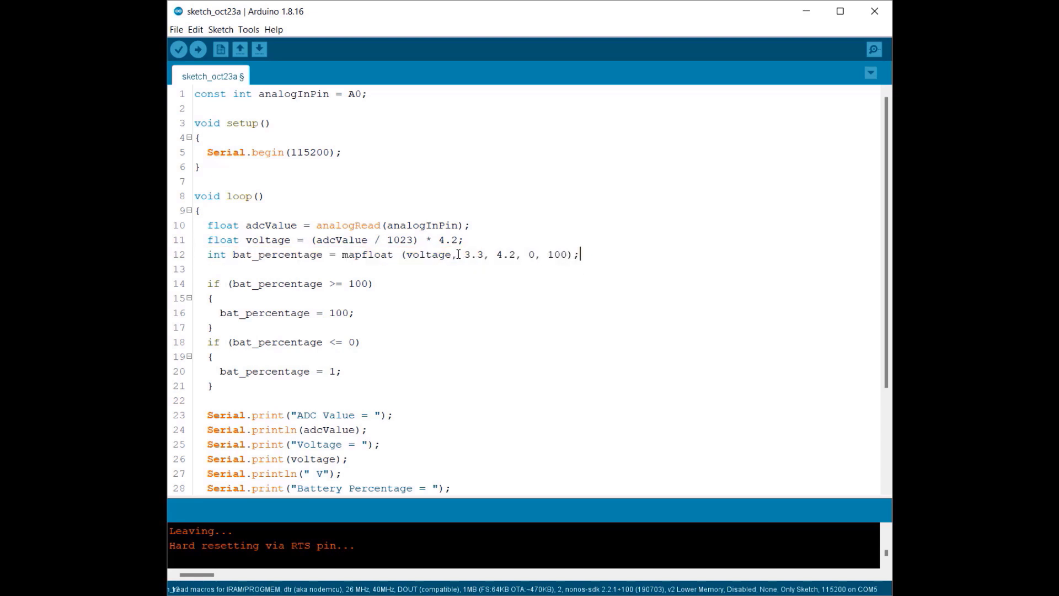
{"action": "double_click", "coordinate": [500, 255]}
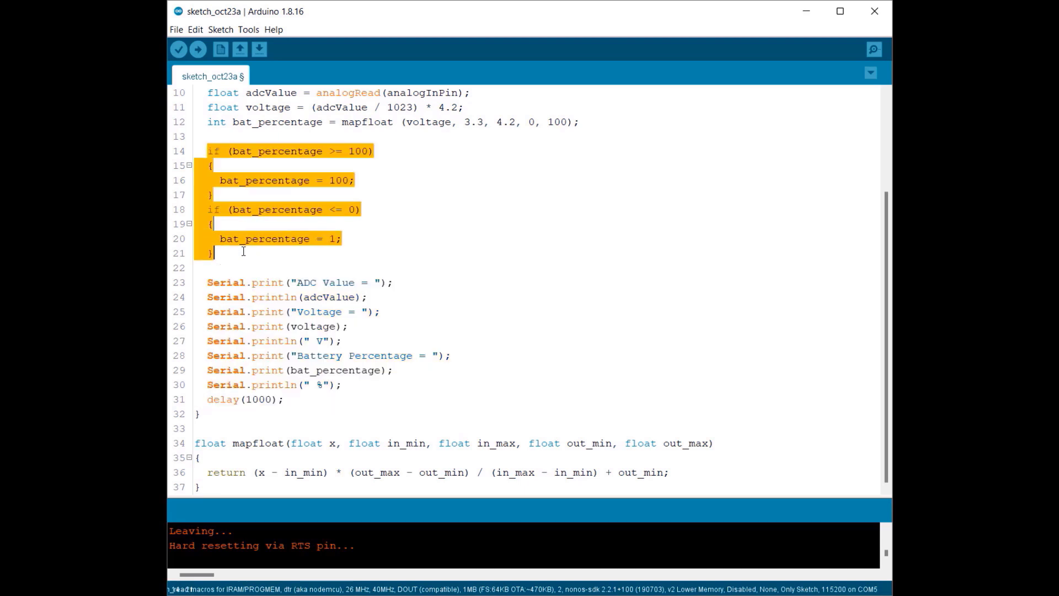
{"action": "left_click", "coordinate": [873, 49]}
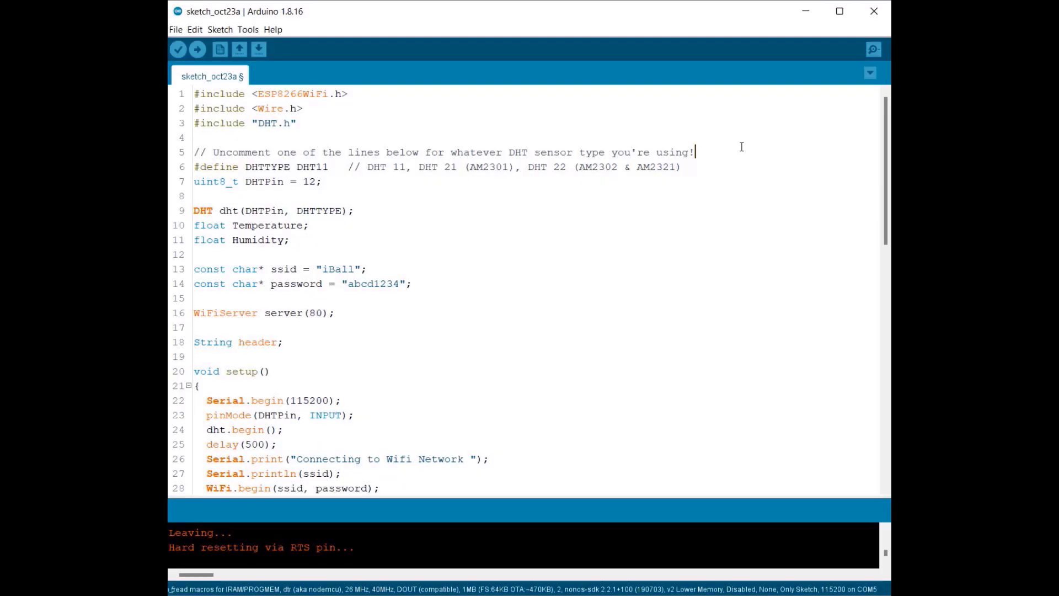
{"action": "triple_click", "coordinate": [270, 94]}
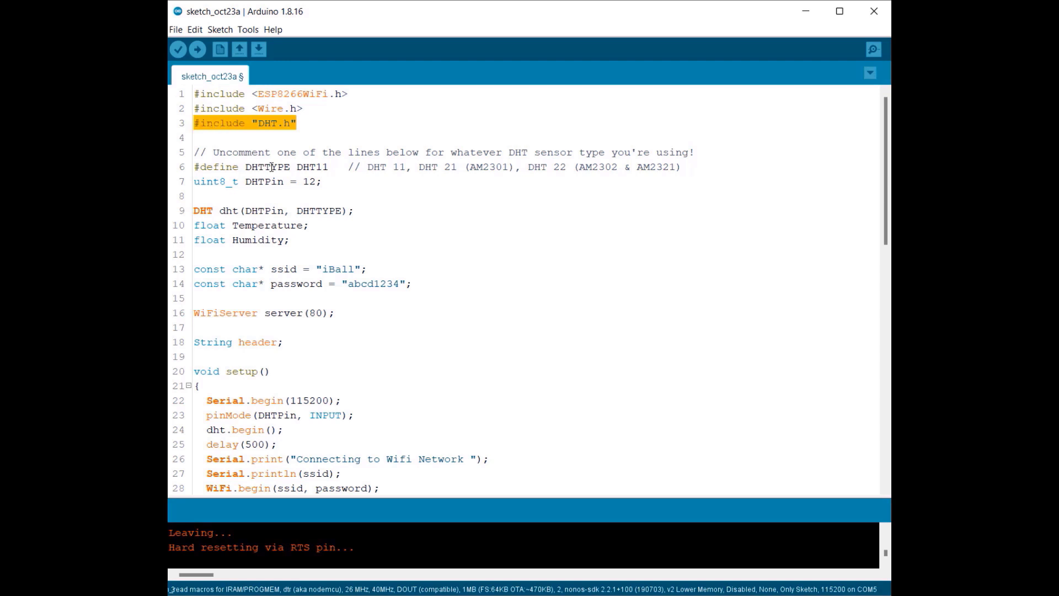
{"action": "double_click", "coordinate": [314, 167]}
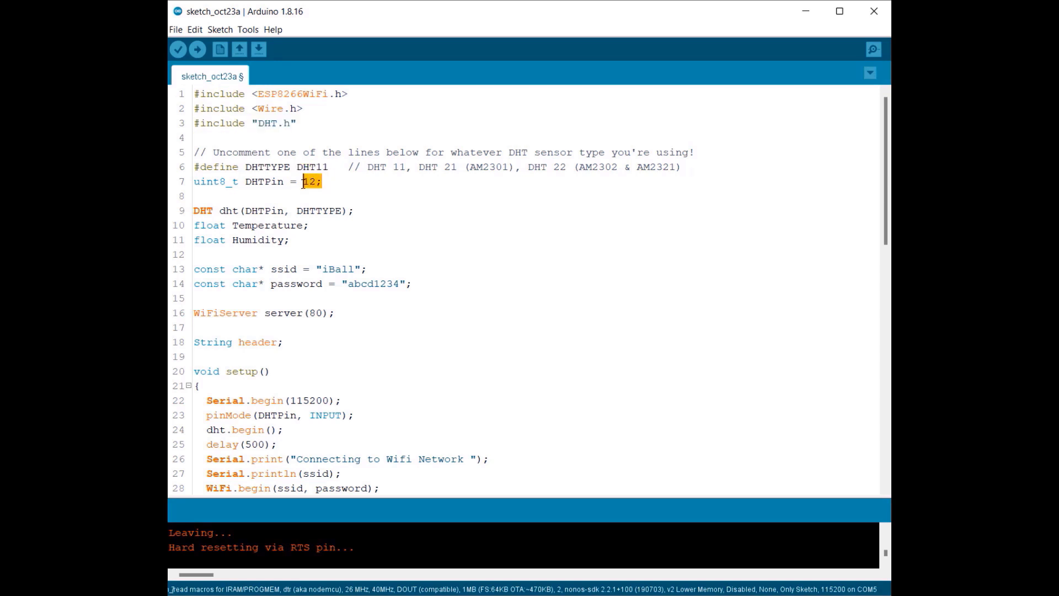
{"action": "scroll", "scroll_direction": "down", "scroll_amount": 3}
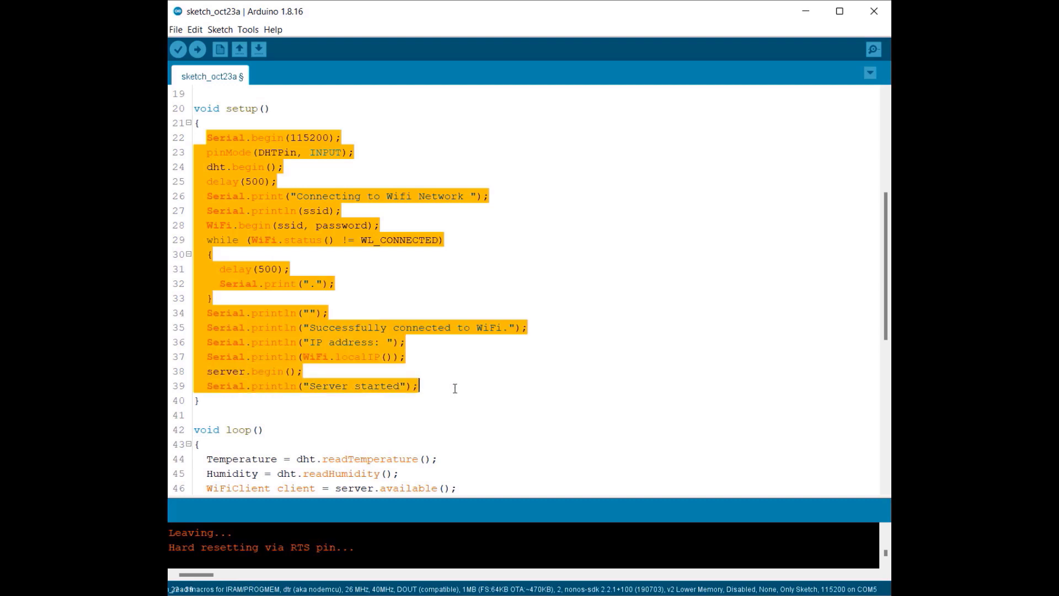
{"action": "scroll", "scroll_direction": "down", "scroll_amount": 3}
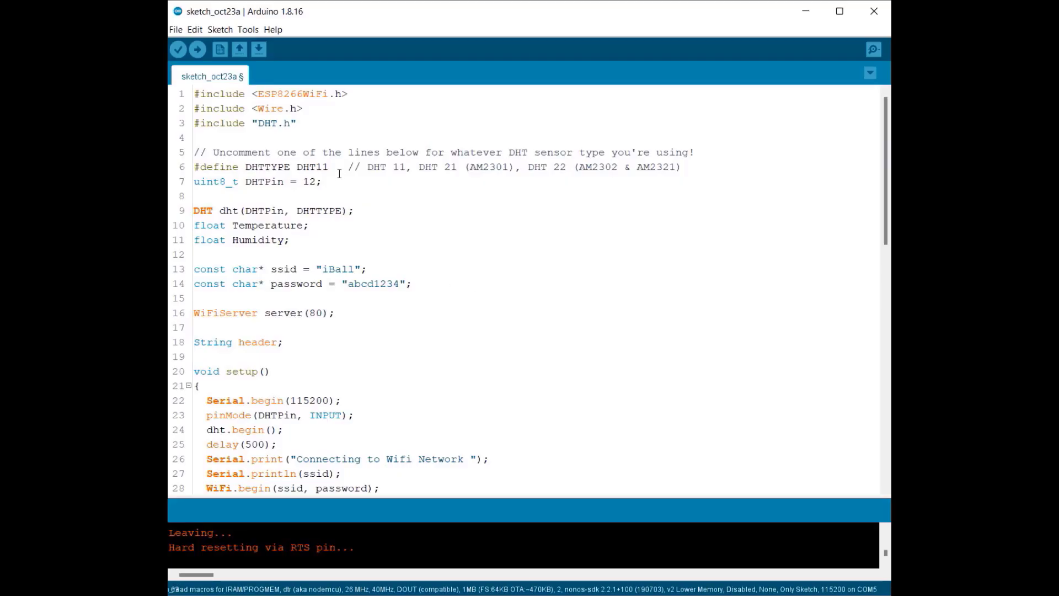
- Open the Serial Monitor and select the printed IP address 192.168.2.209
{"action": "left_click", "coordinate": [872, 48]}
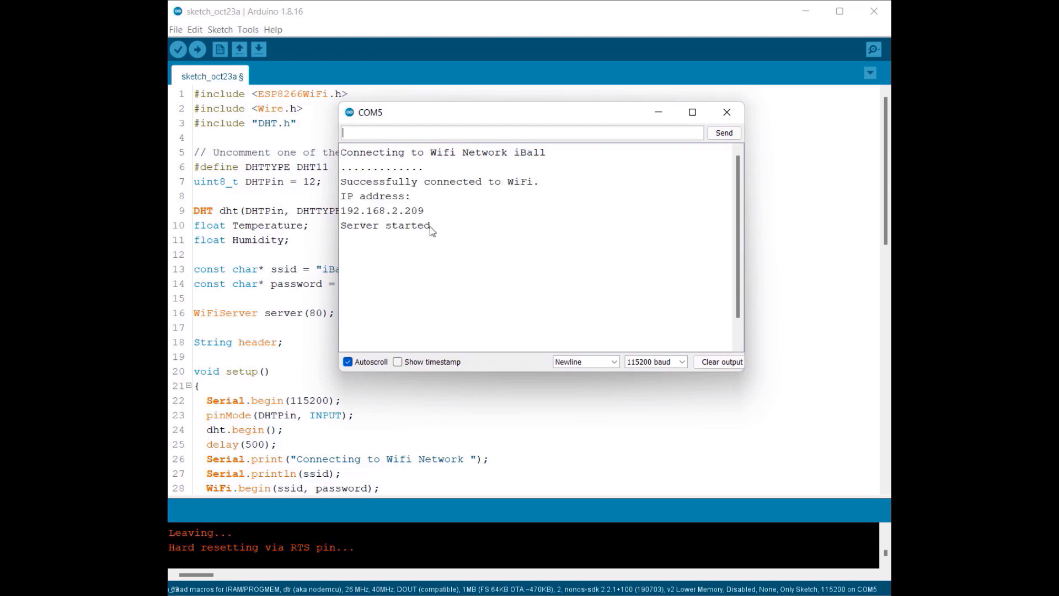
{"action": "double_click", "coordinate": [382, 210]}
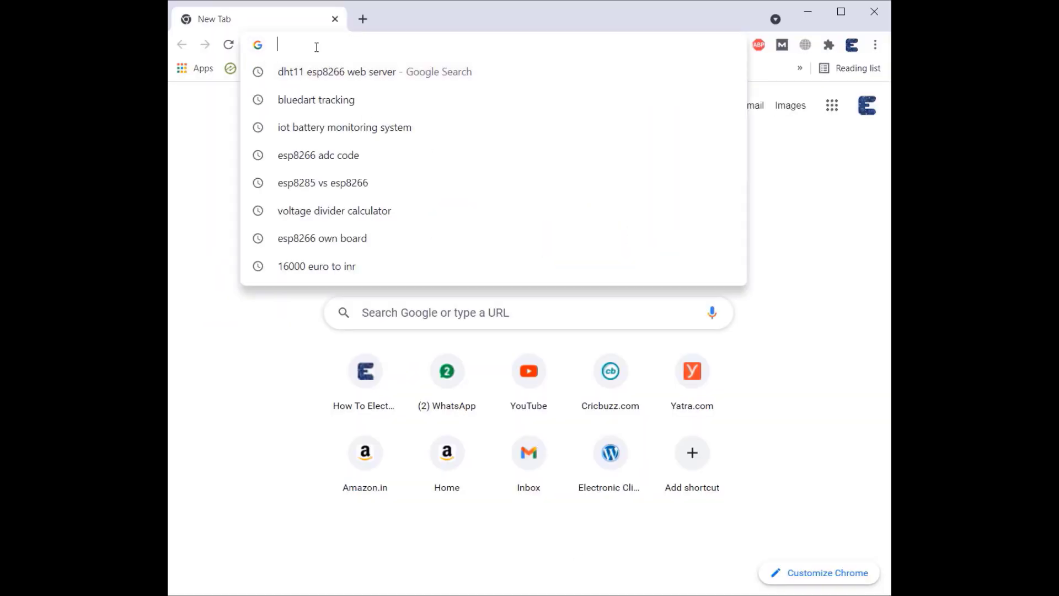
- Enter 192.168.2.209 in a new tab, then open the ESP board project article
{"action": "type", "text": "192.168.2.209"}
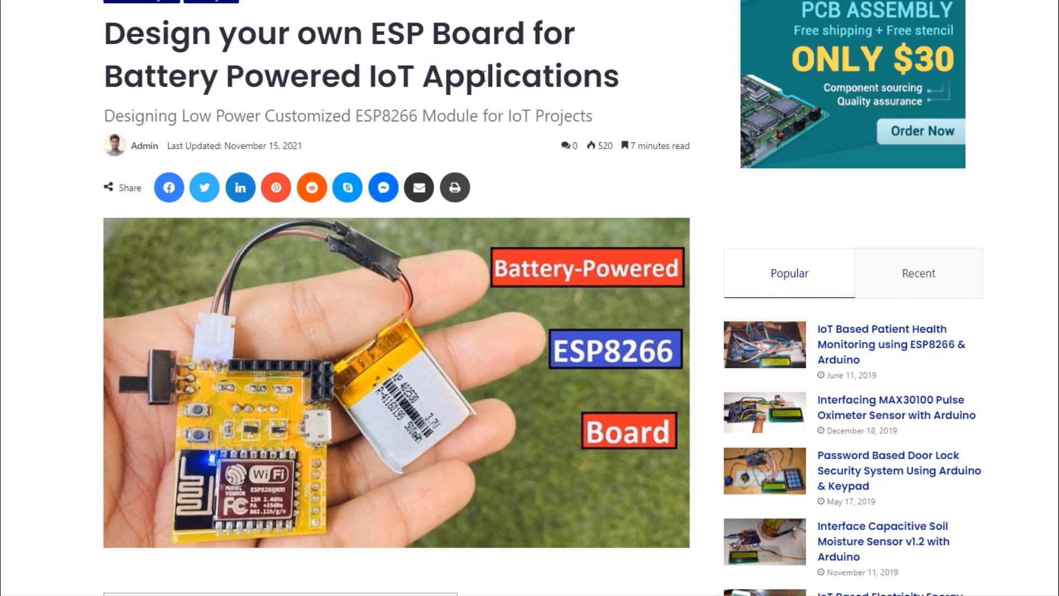
- Scroll the article past assembly and Blink sections to the DHT11 web-server code
{"action": "scroll", "scroll_direction": "down", "scroll_amount": 3}
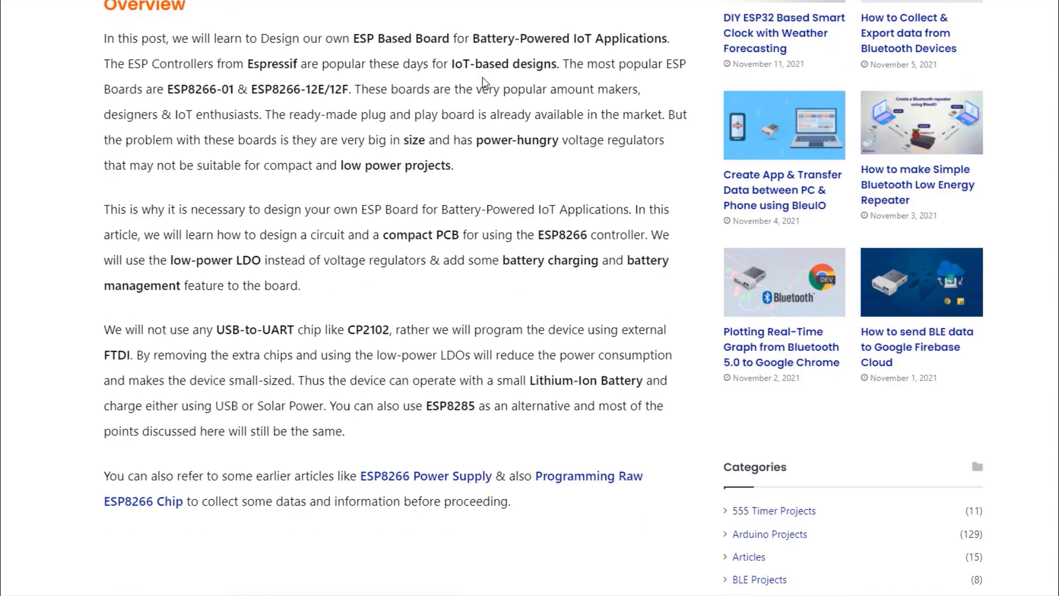
{"action": "scroll", "scroll_direction": "down", "scroll_amount": 3}
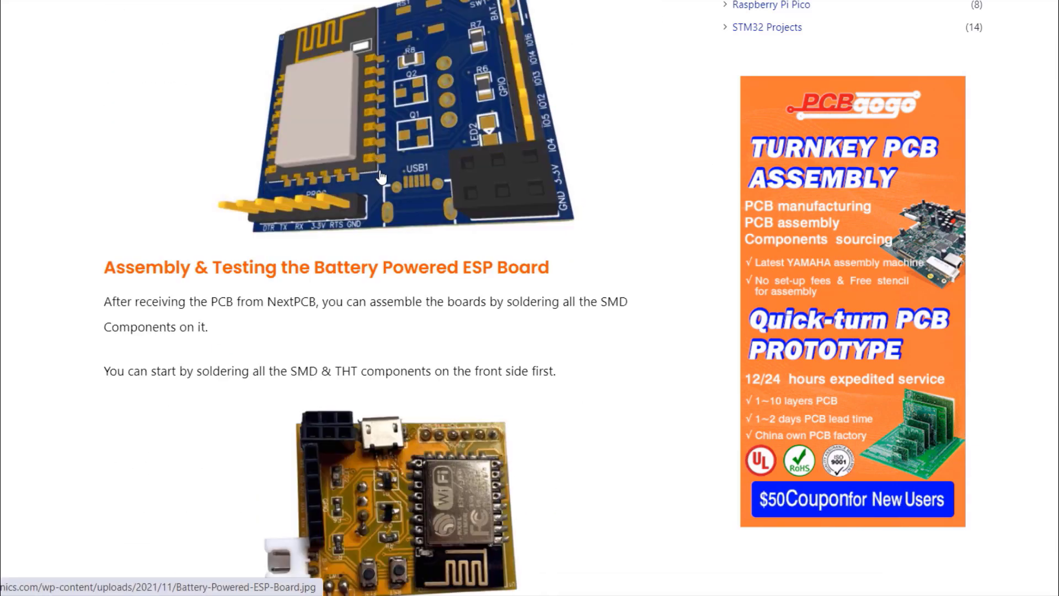
{"action": "scroll", "scroll_direction": "down", "scroll_amount": 3}
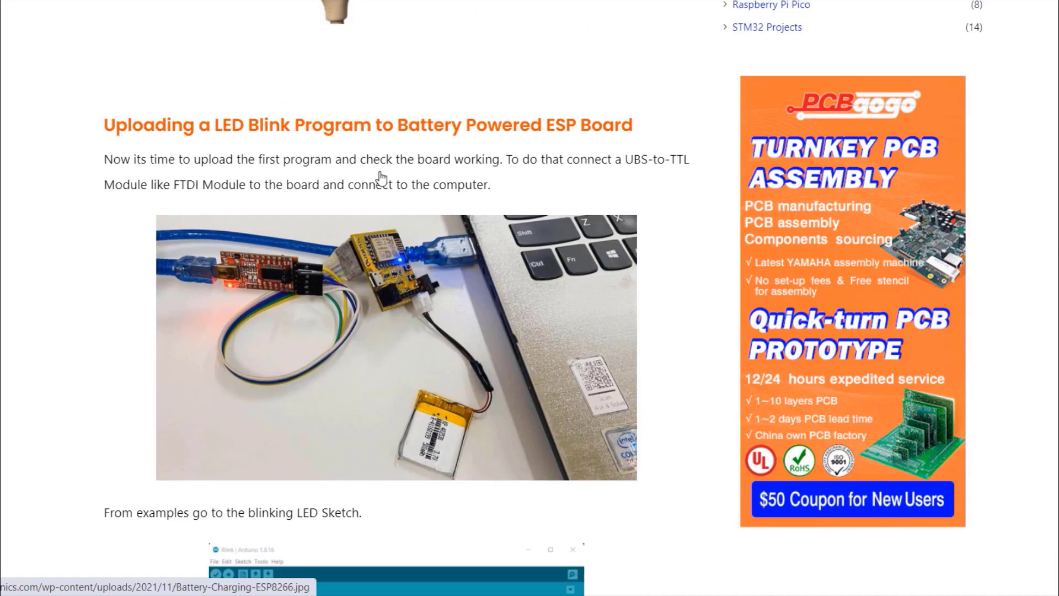
{"action": "scroll", "scroll_direction": "down", "scroll_amount": 3}
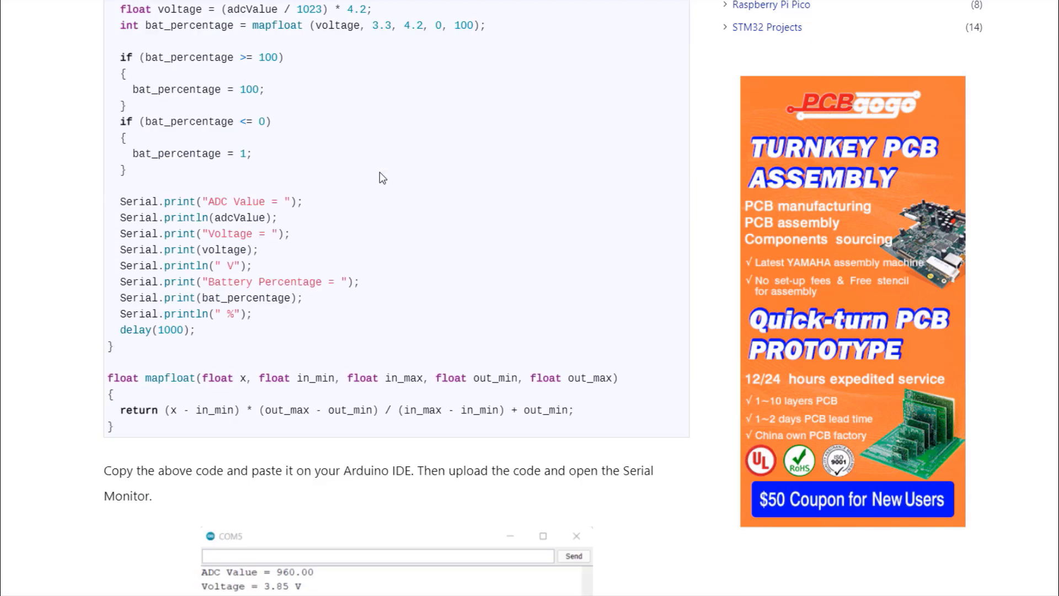
{"action": "scroll", "scroll_direction": "down", "scroll_amount": 3}
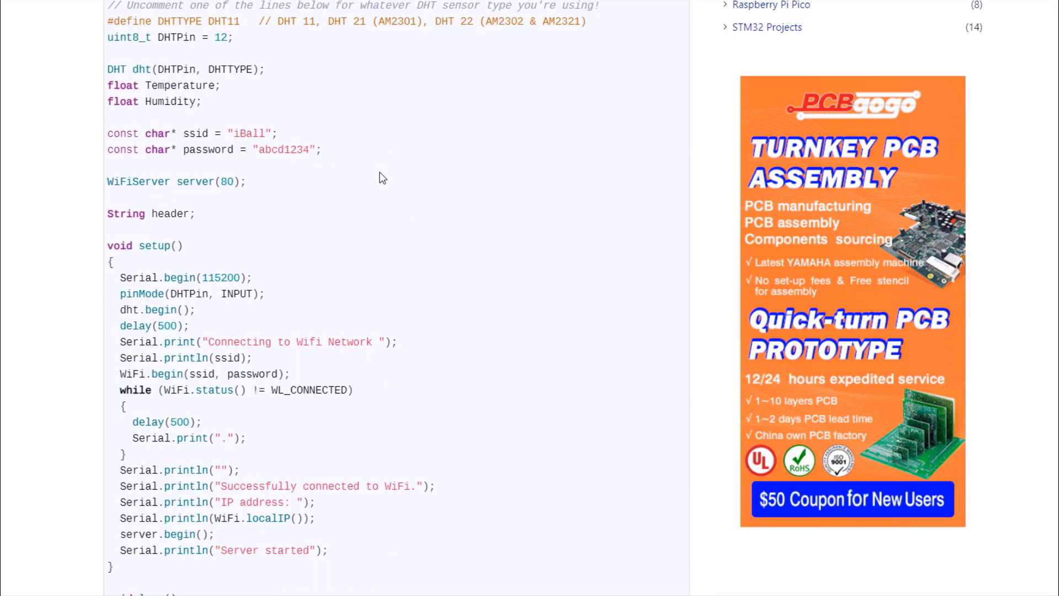